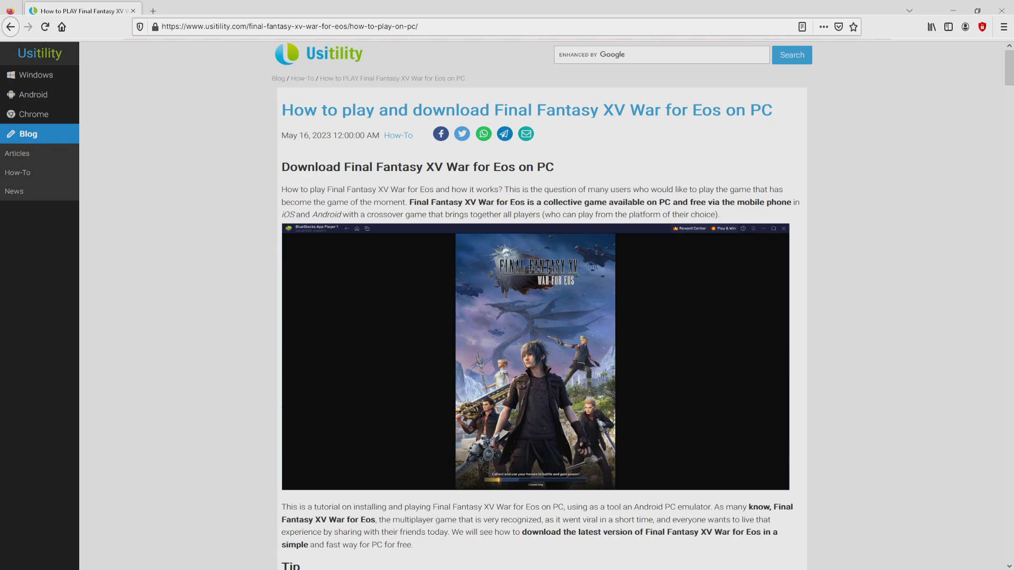
# Scroll to the War for Eos PC download section and follow Download Game on PC.
pyautogui.scroll(-3)
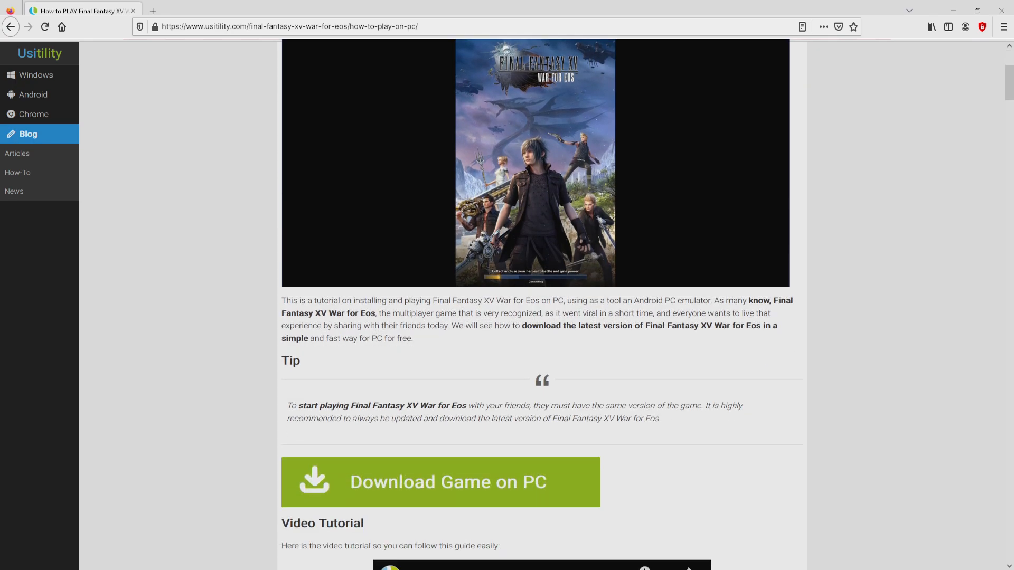
pyautogui.click(433, 482)
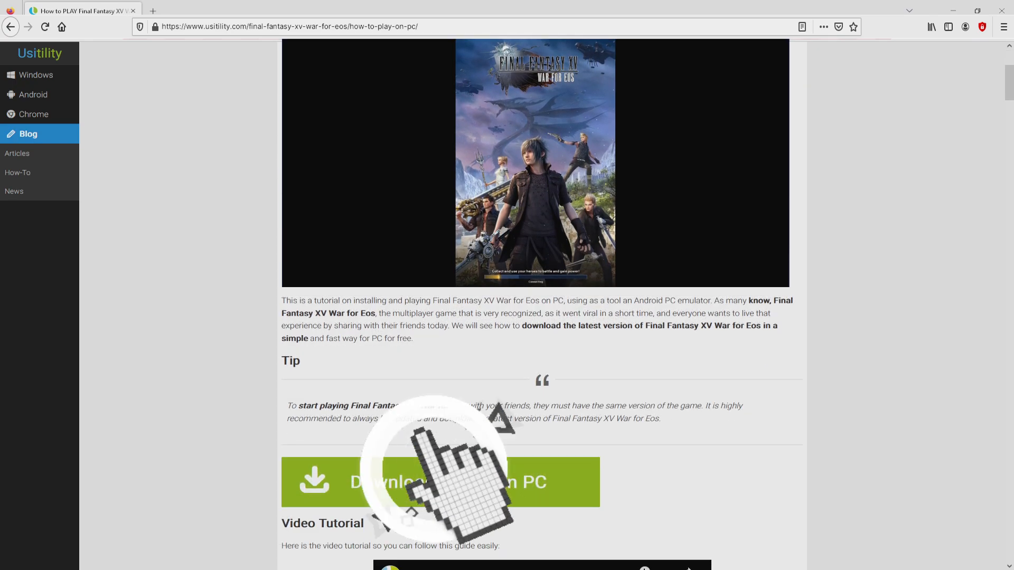
pyautogui.click(447, 482)
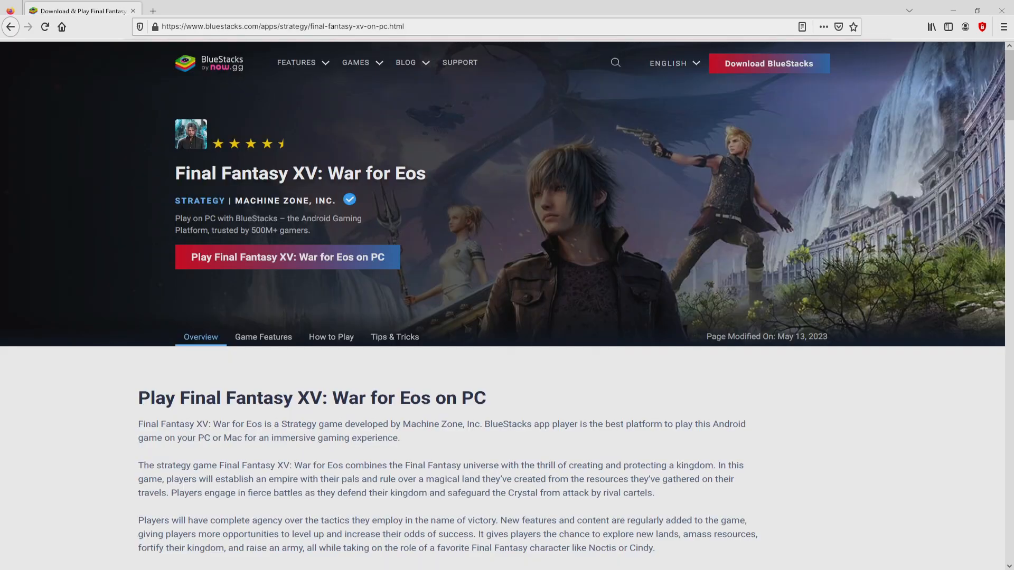
pyautogui.click(263, 337)
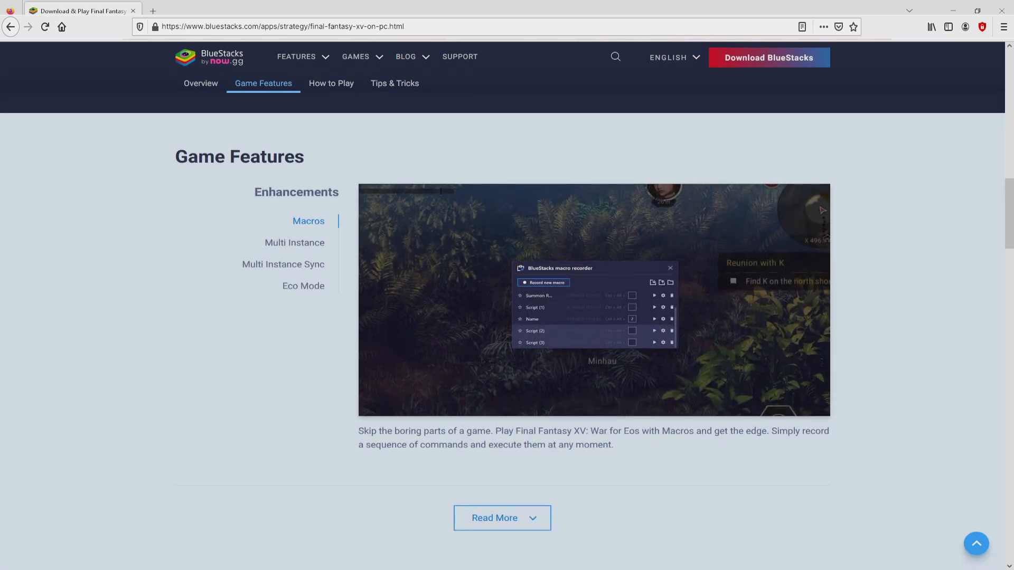
pyautogui.click(294, 242)
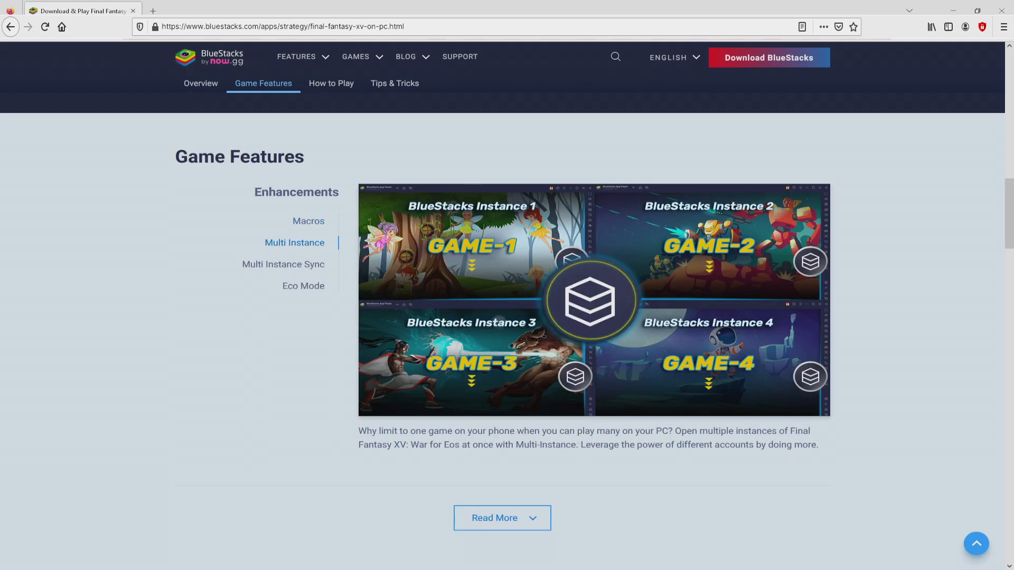
pyautogui.click(282, 264)
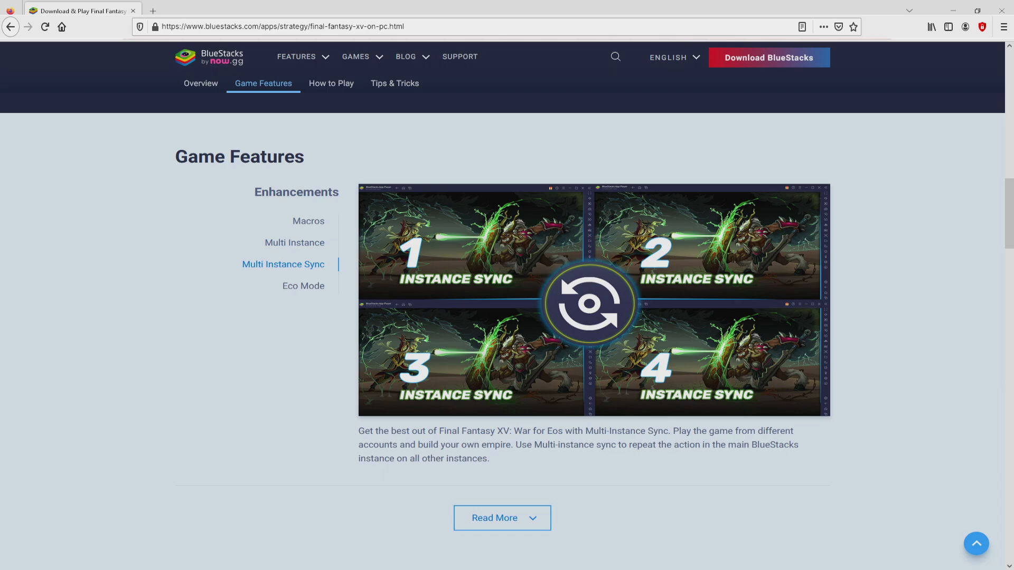
pyautogui.click(303, 285)
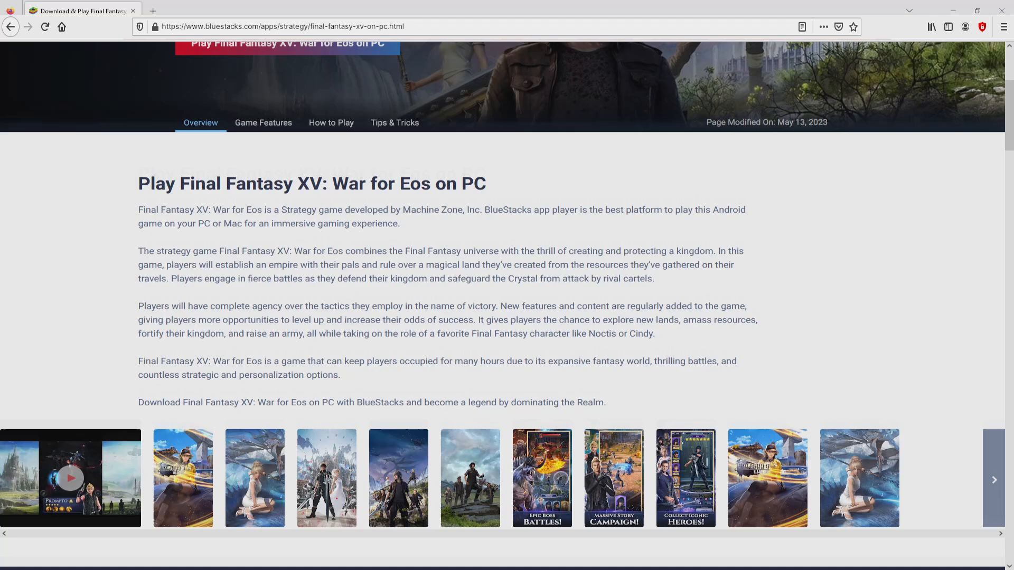
pyautogui.scroll(3)
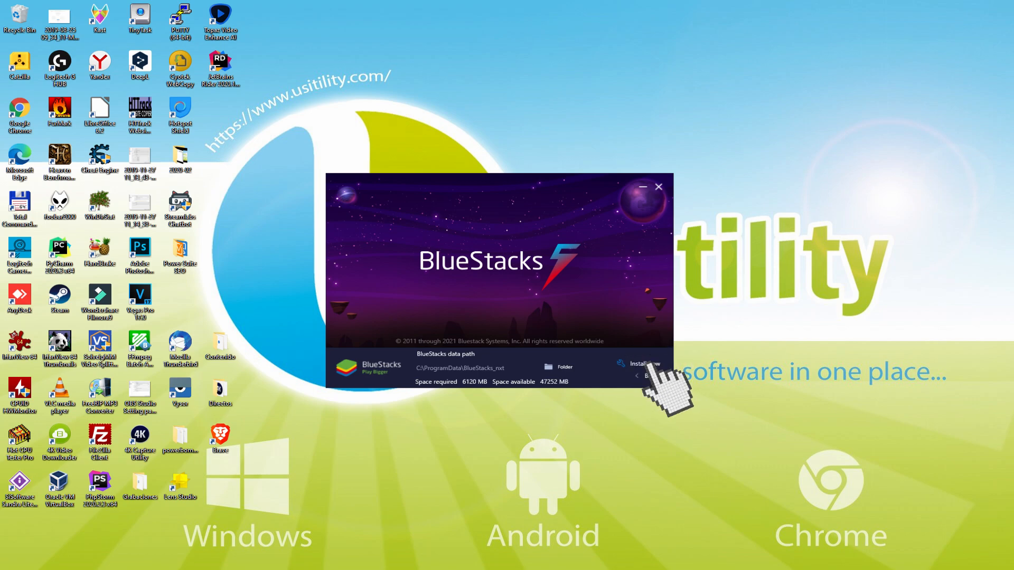
pyautogui.click(640, 363)
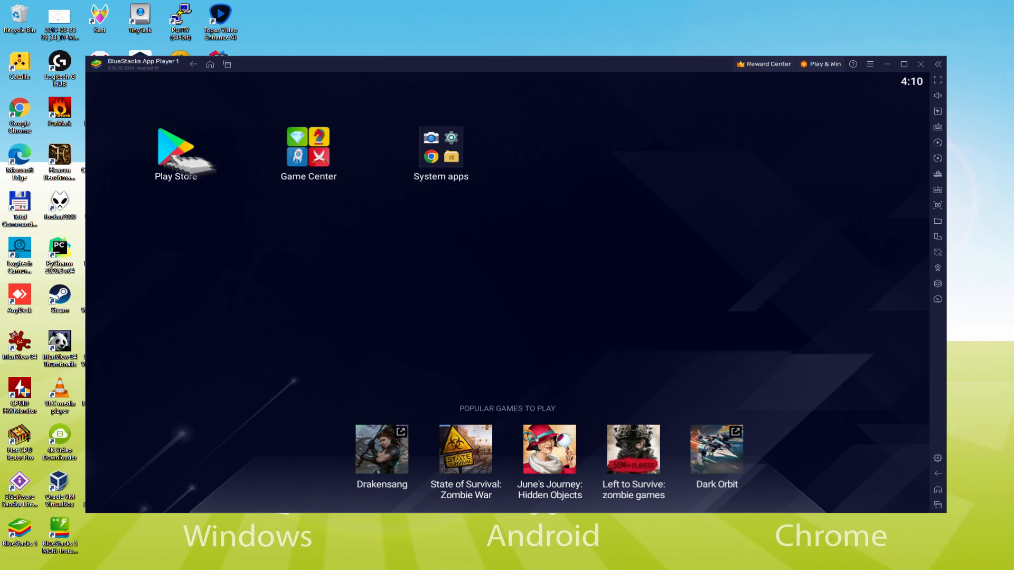
# Open Google Play from the BlueStacks home screen and start the Google sign-in.
pyautogui.click(182, 151)
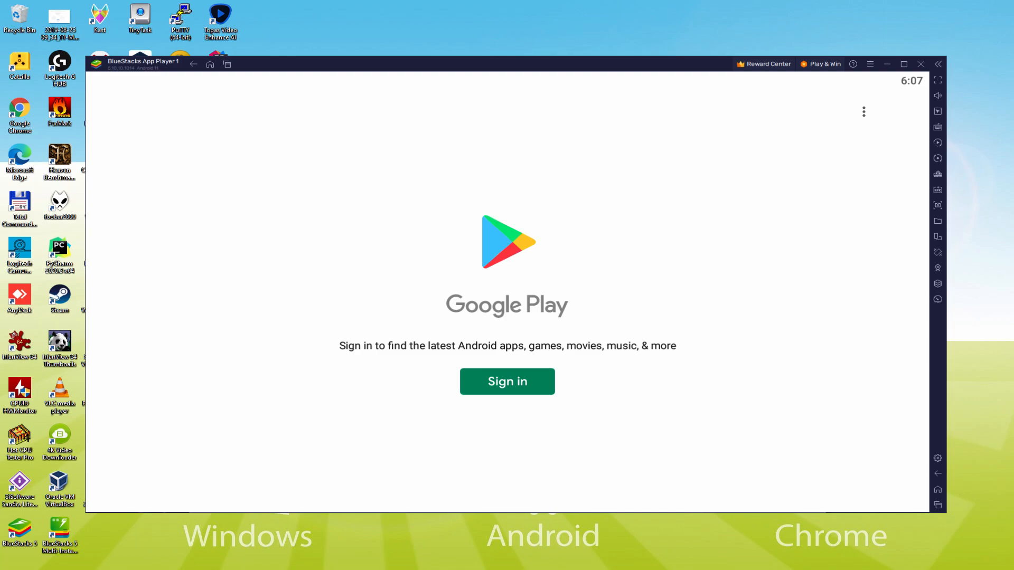
pyautogui.click(507, 382)
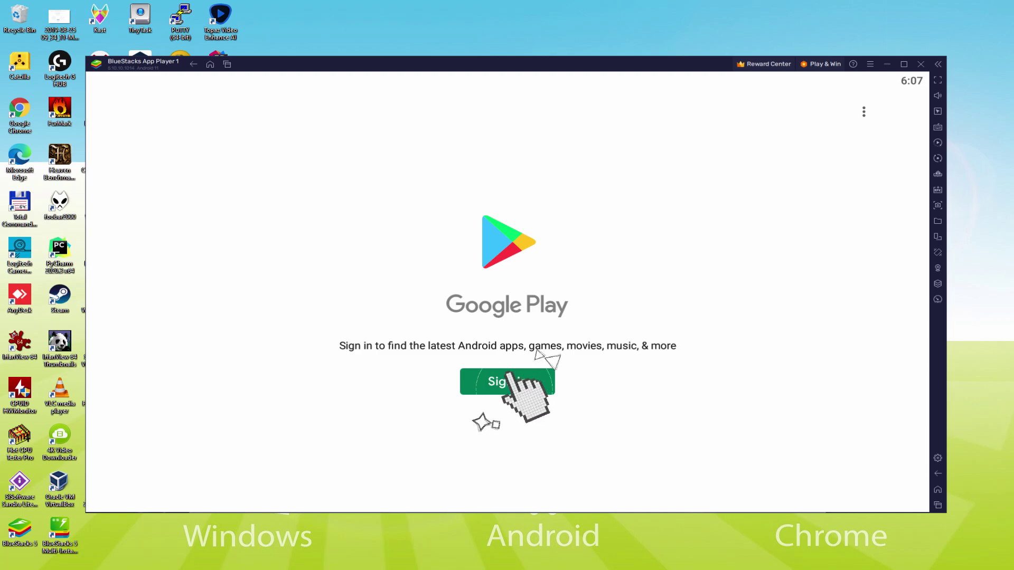
pyautogui.click(506, 382)
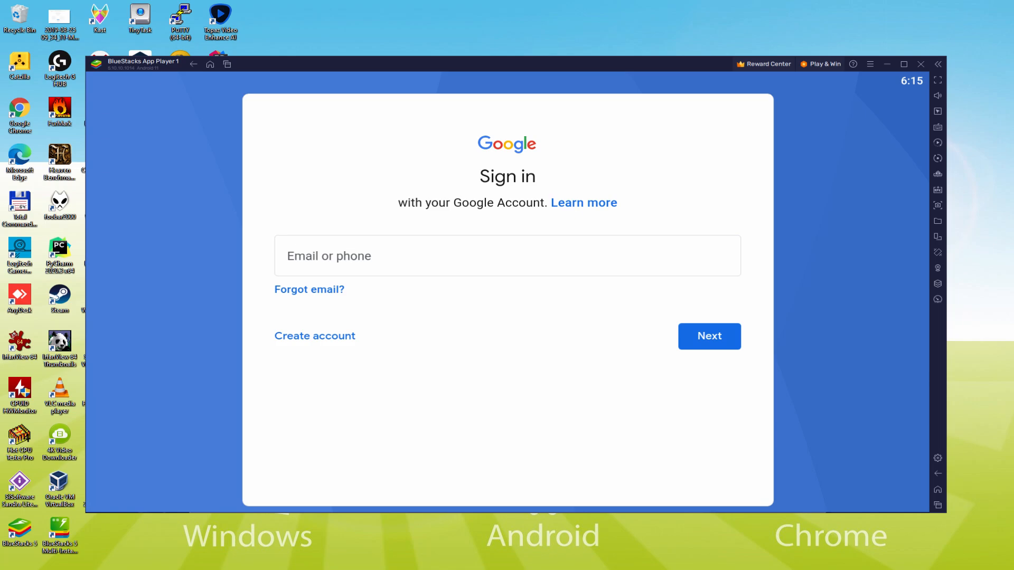
# Enter the Google account email and password, then agree to Google's terms.
pyautogui.click(709, 337)
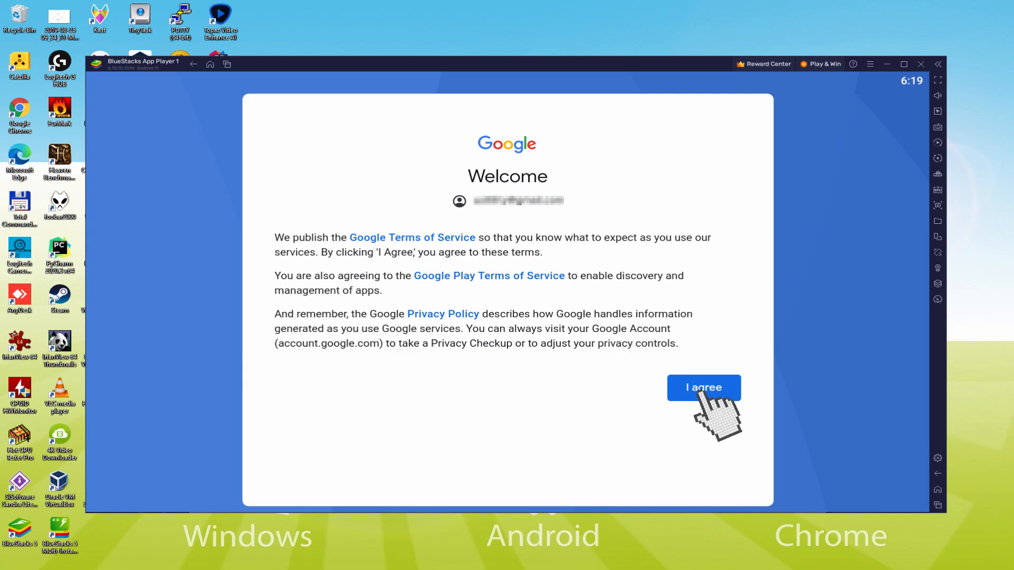
pyautogui.click(704, 388)
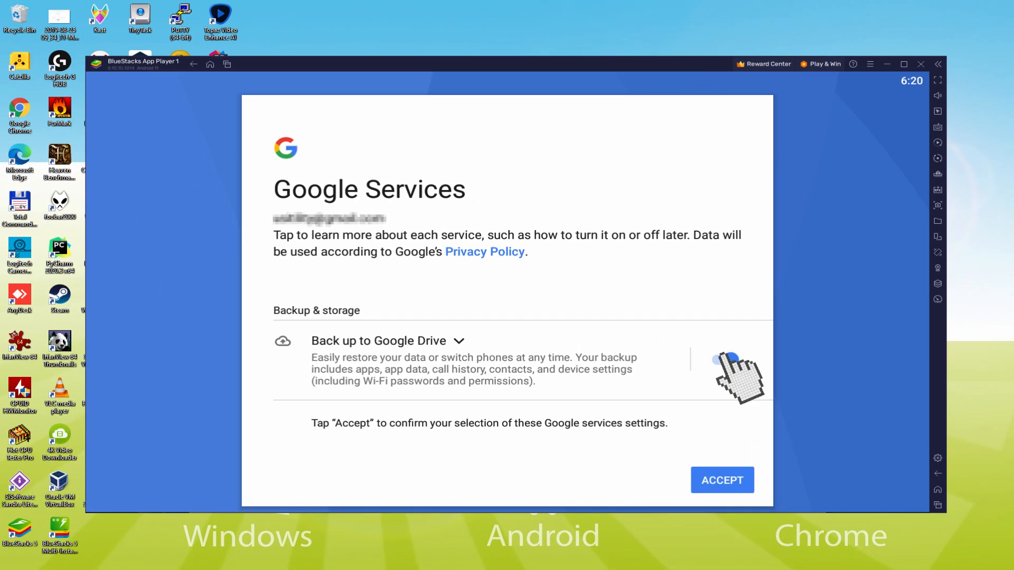
# Switch off Back up to Google Drive and accept the Google services settings.
pyautogui.click(721, 360)
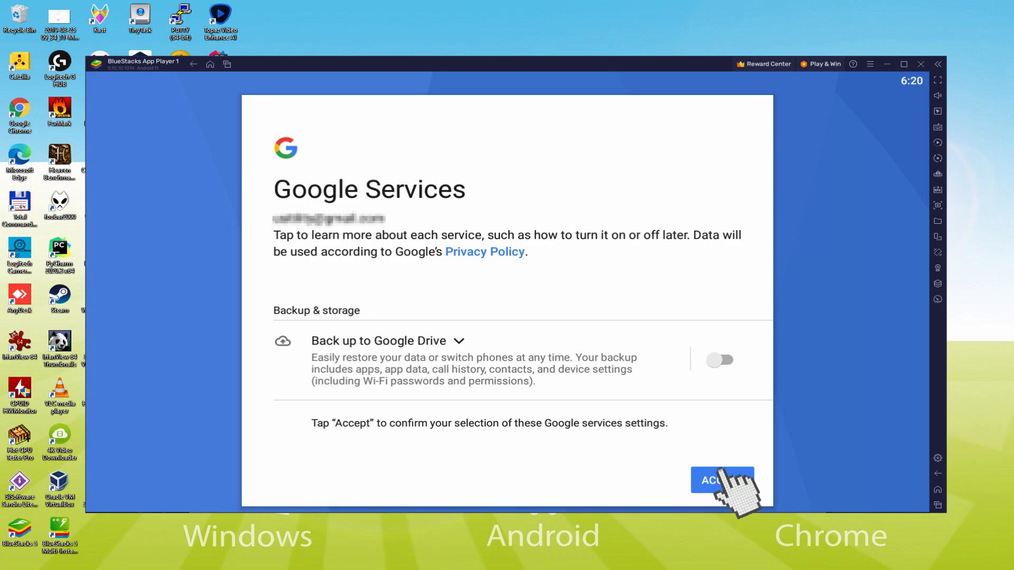
pyautogui.click(721, 480)
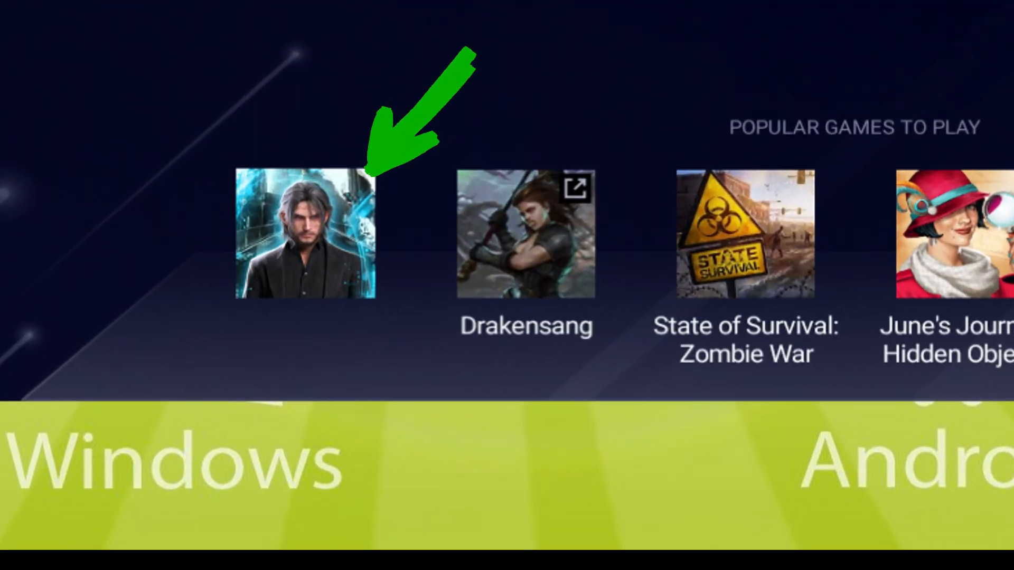
# Open the Final Fantasy XV: War for Eos Play Store page and install the game.
pyautogui.click(302, 235)
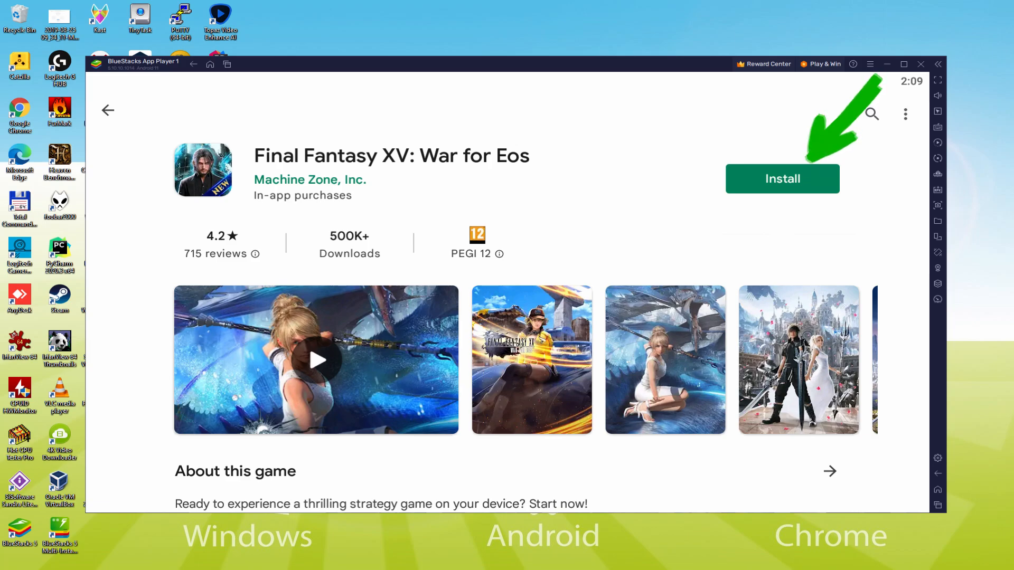
pyautogui.click(782, 178)
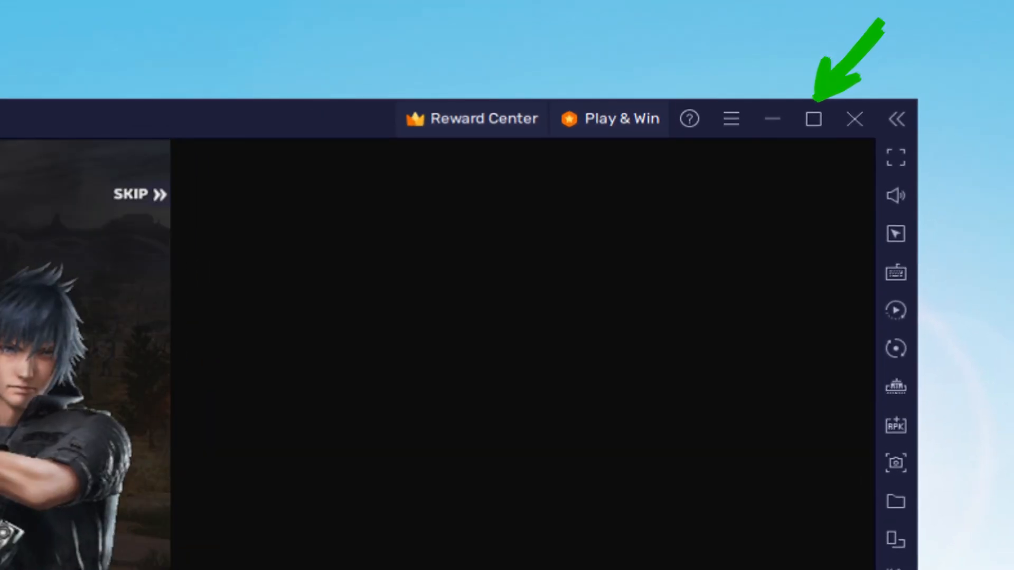
# Maximize the window, advance the story, and use Gaia's Wrath in the tutorial battle.
pyautogui.click(812, 117)
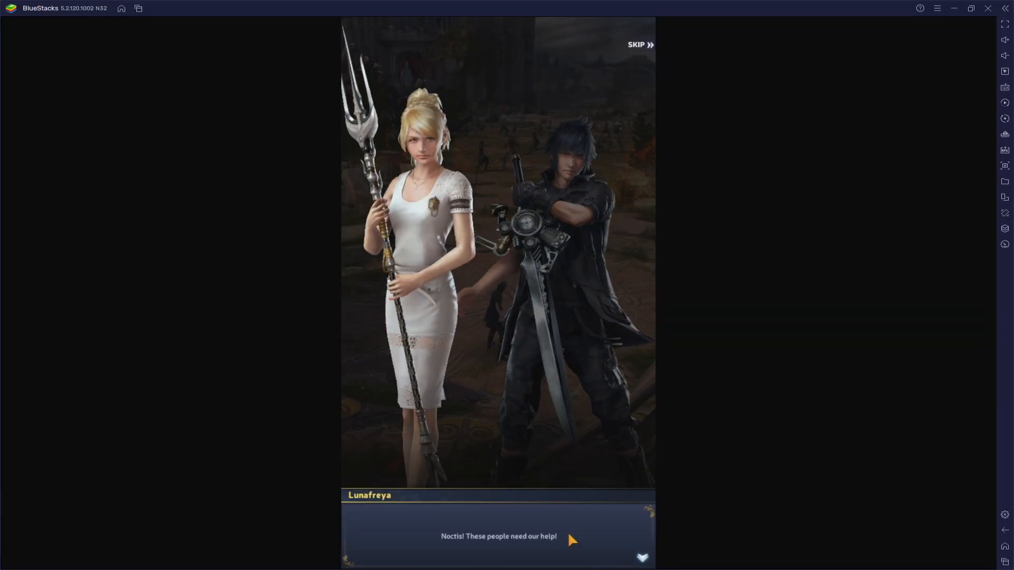
pyautogui.click(498, 536)
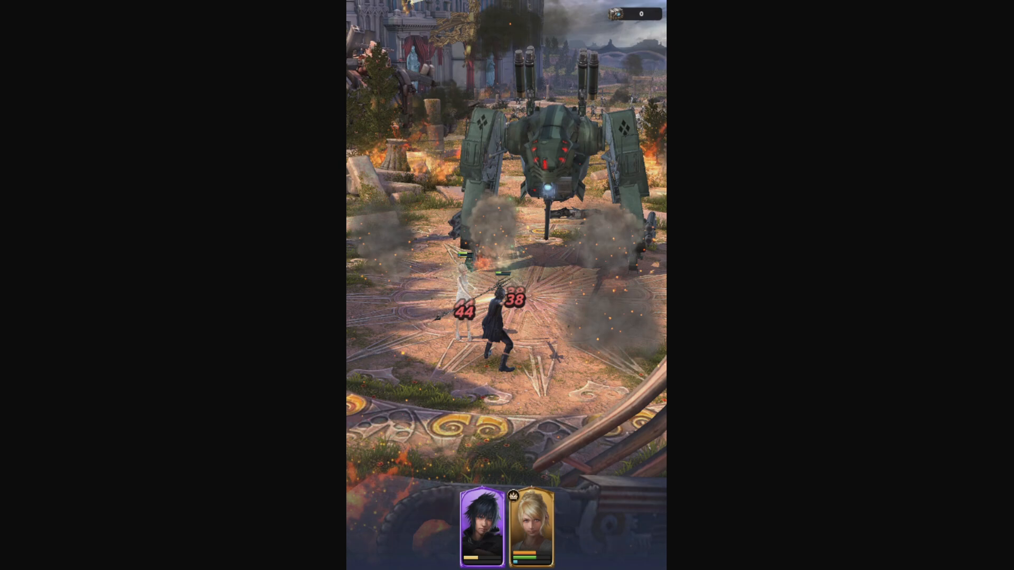
pyautogui.click(530, 530)
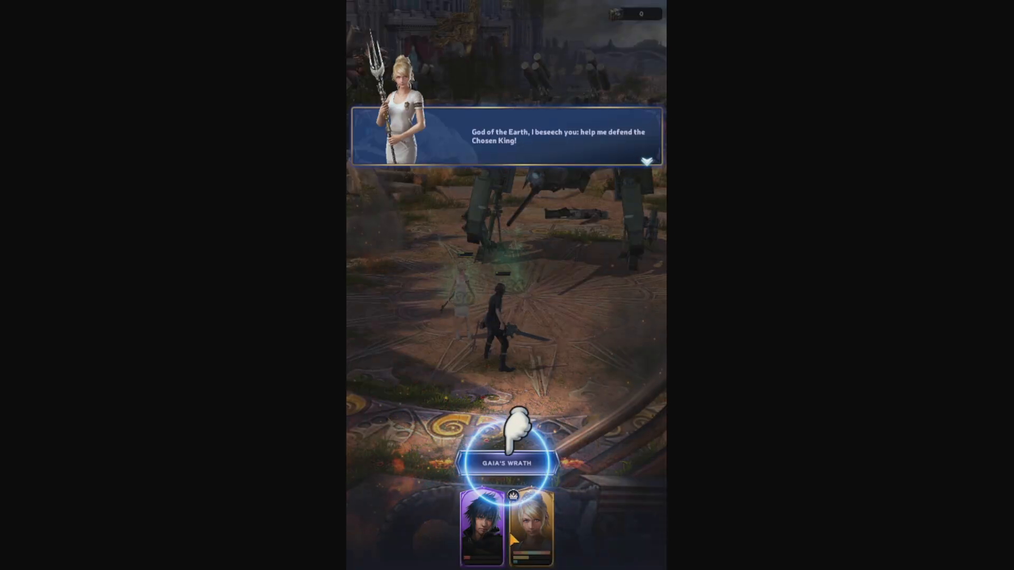
pyautogui.click(508, 462)
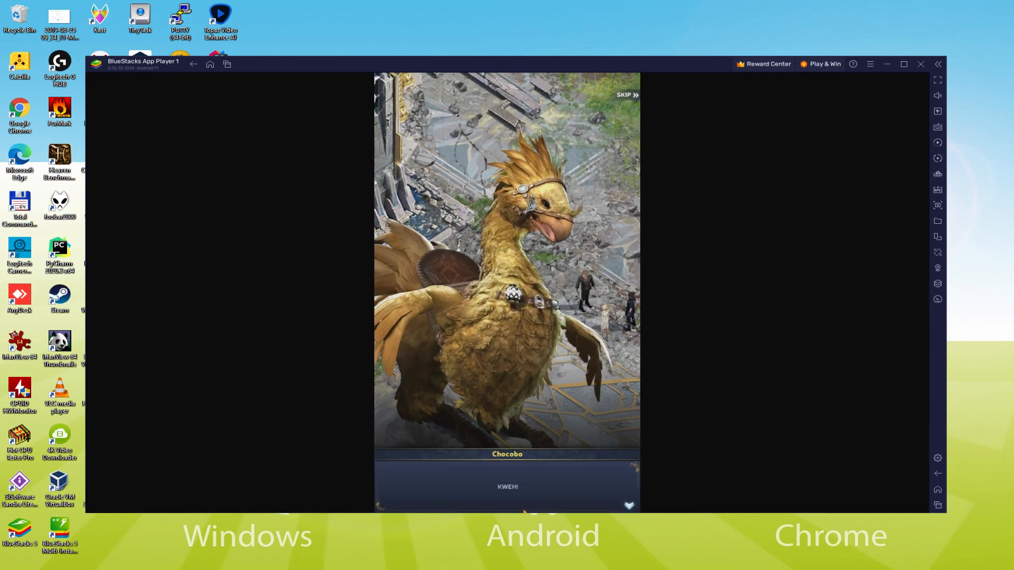
# Advance the Chocobo dialogue and open the BlueStacks settings from the sidebar.
pyautogui.click(527, 486)
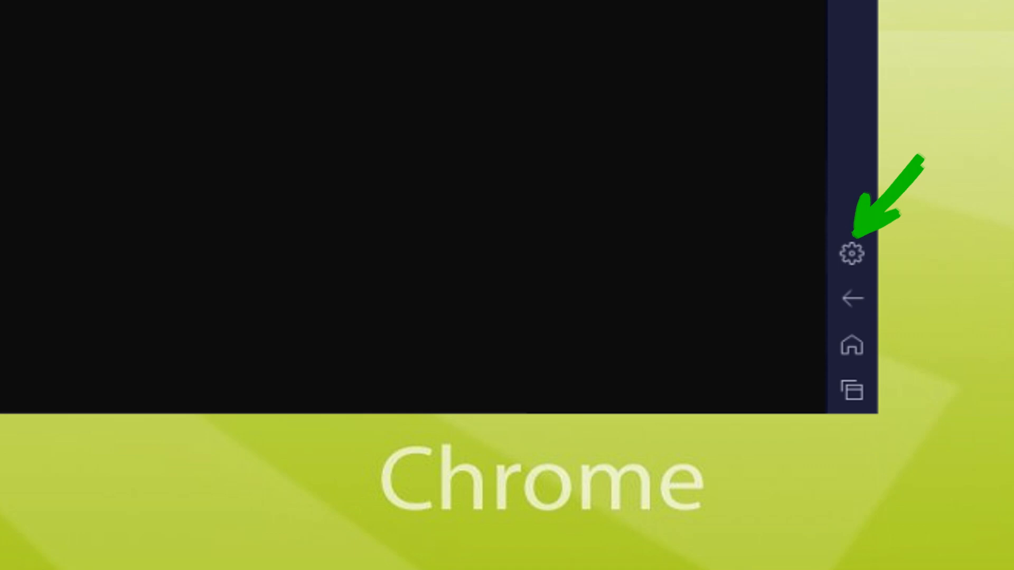
pyautogui.click(851, 255)
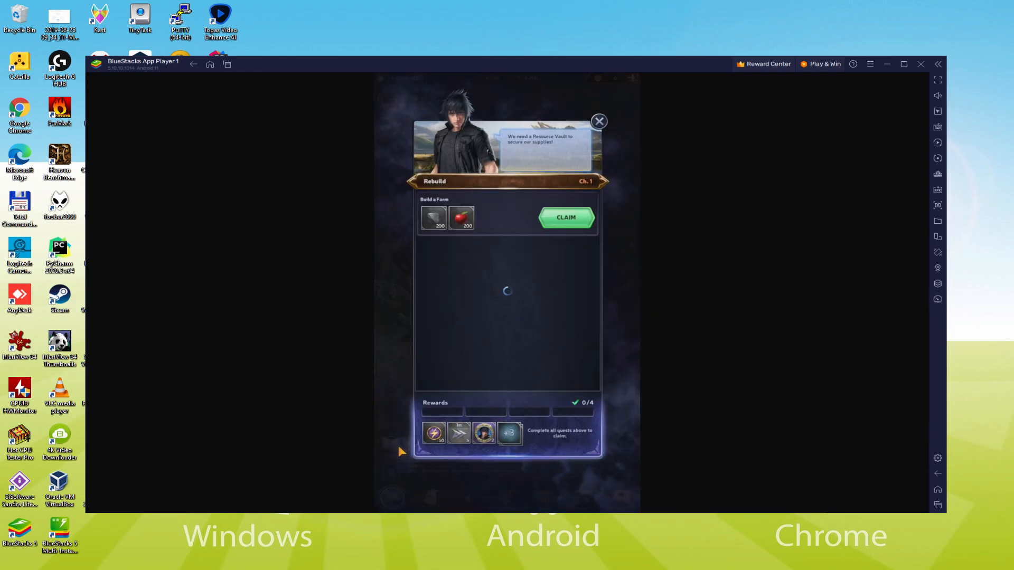
# Claim the Build a Farm reward and go to the Clear out 4 Obstacles quest.
pyautogui.click(566, 217)
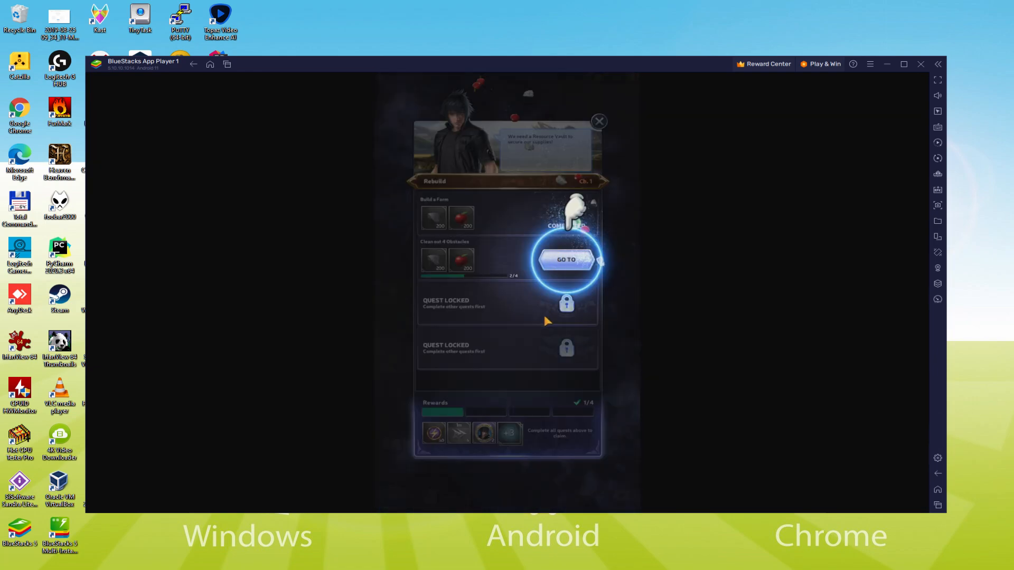
pyautogui.click(566, 260)
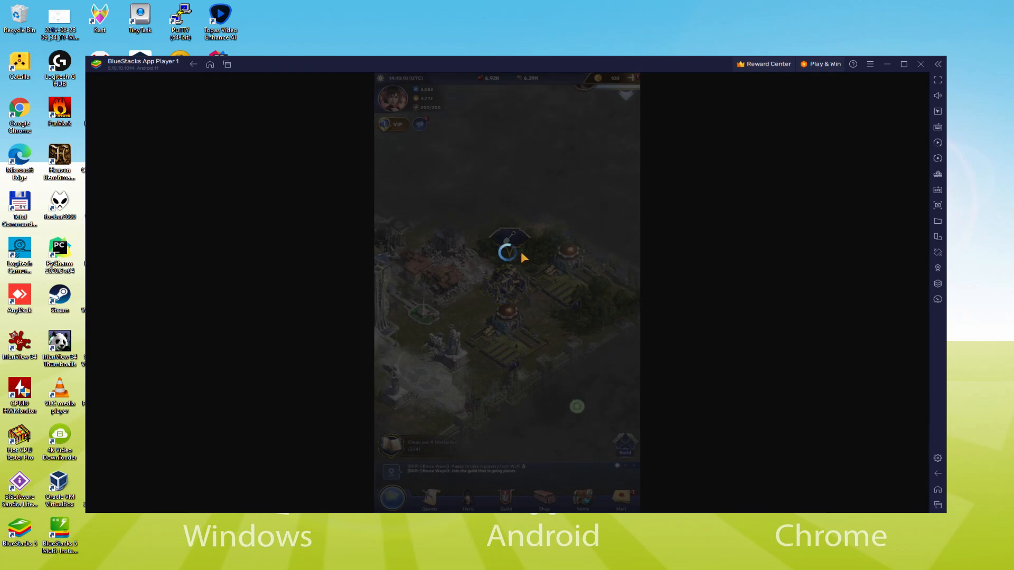